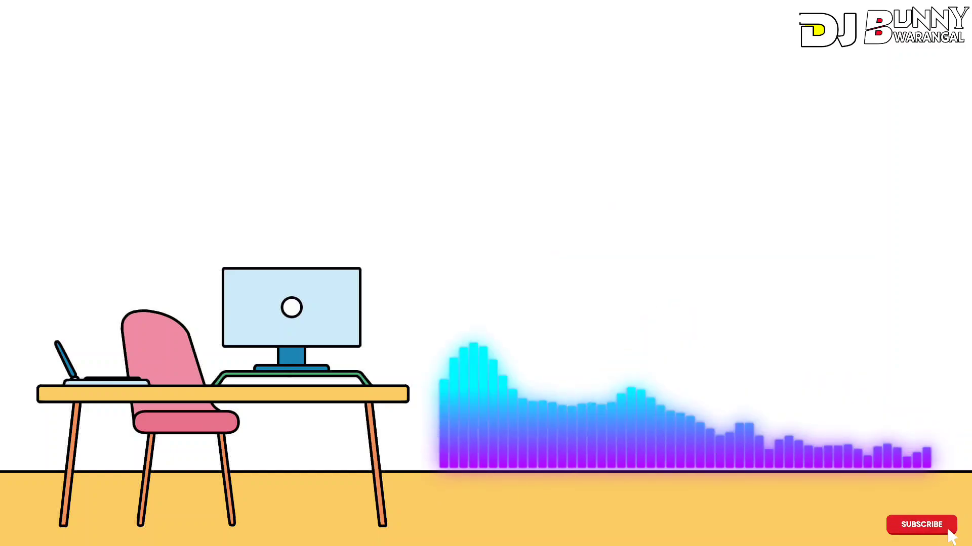
click(920, 525)
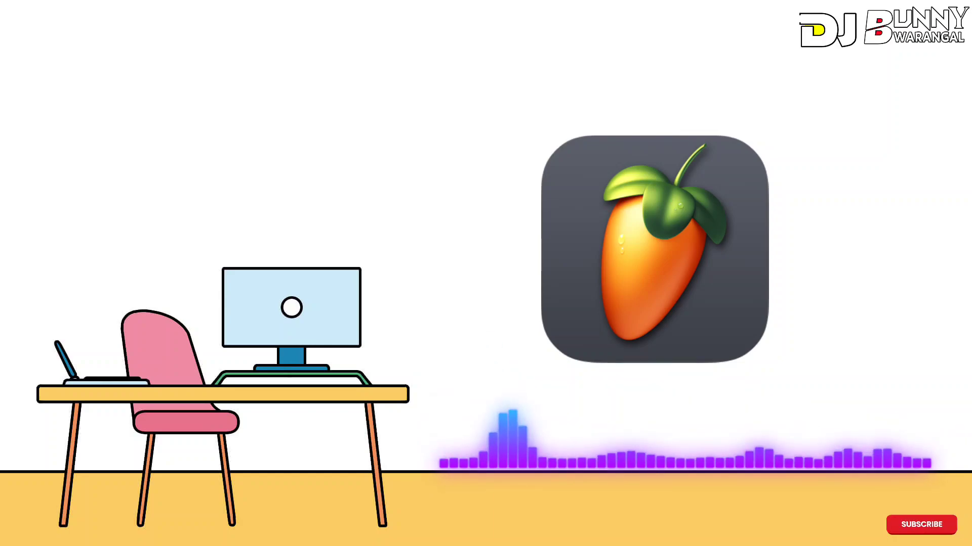
click(921, 524)
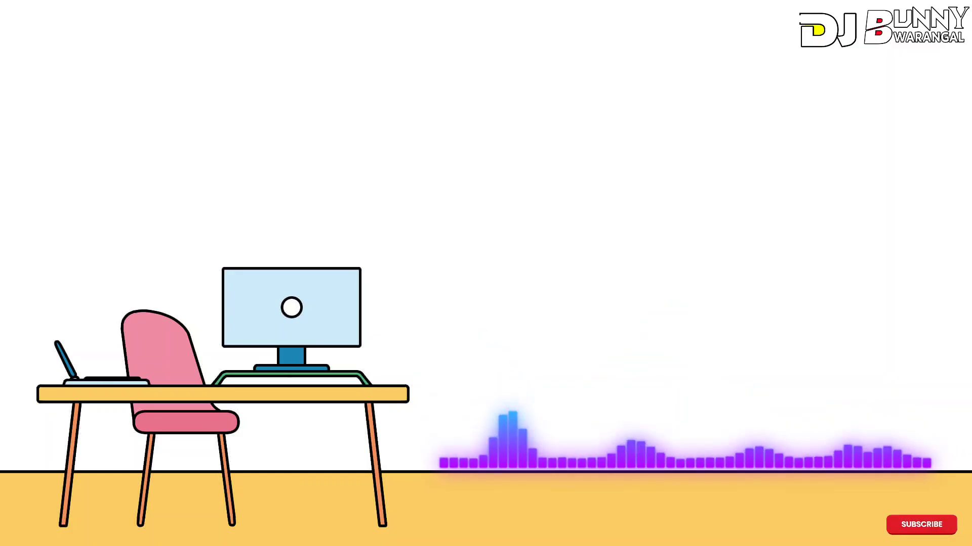
click(921, 525)
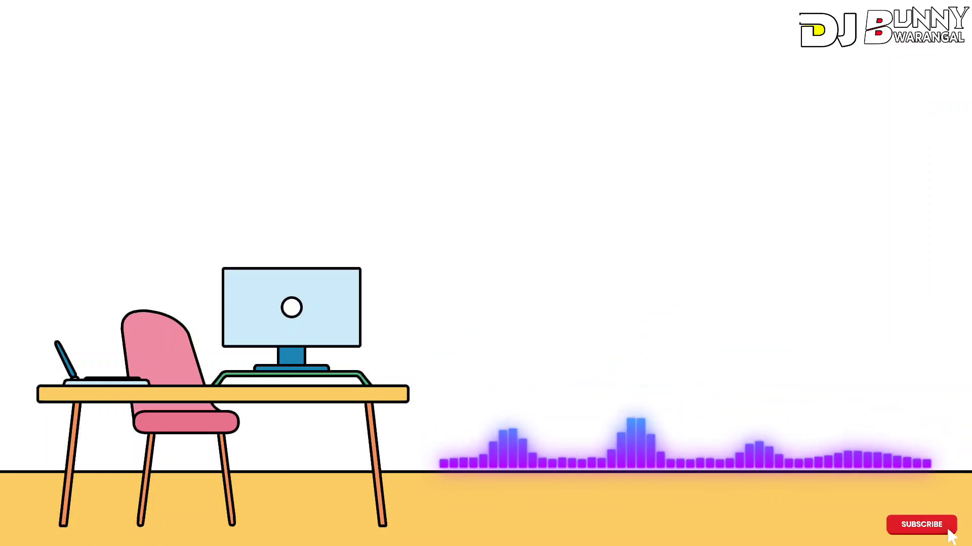
click(921, 524)
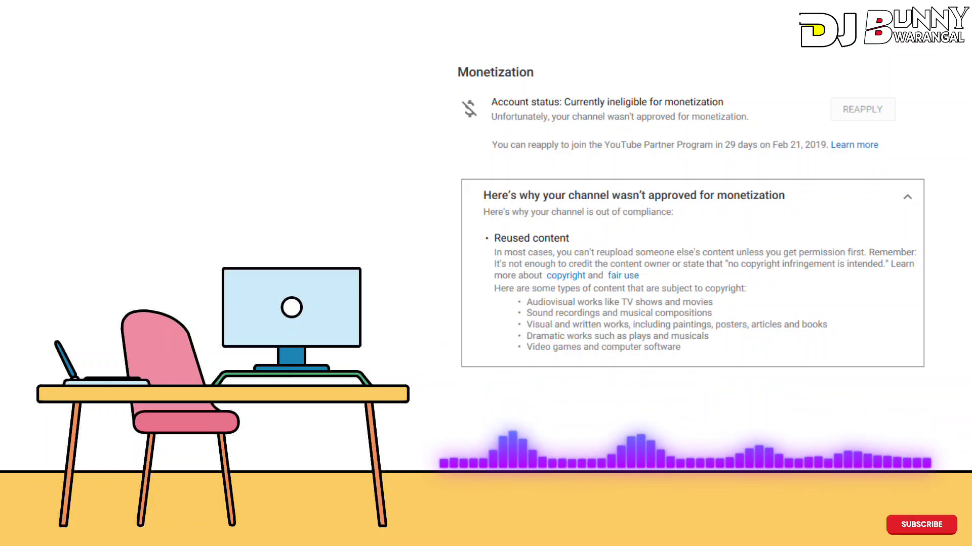
click(921, 524)
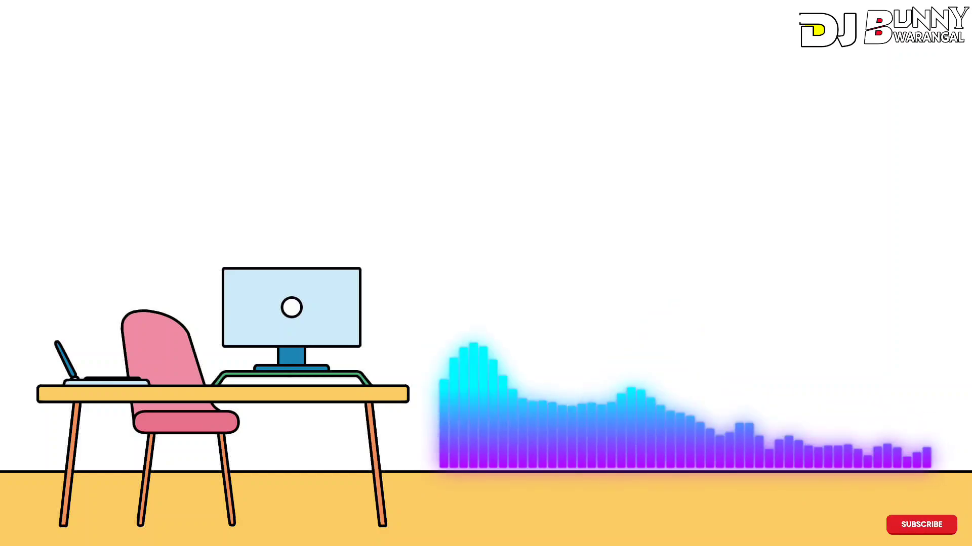
click(921, 524)
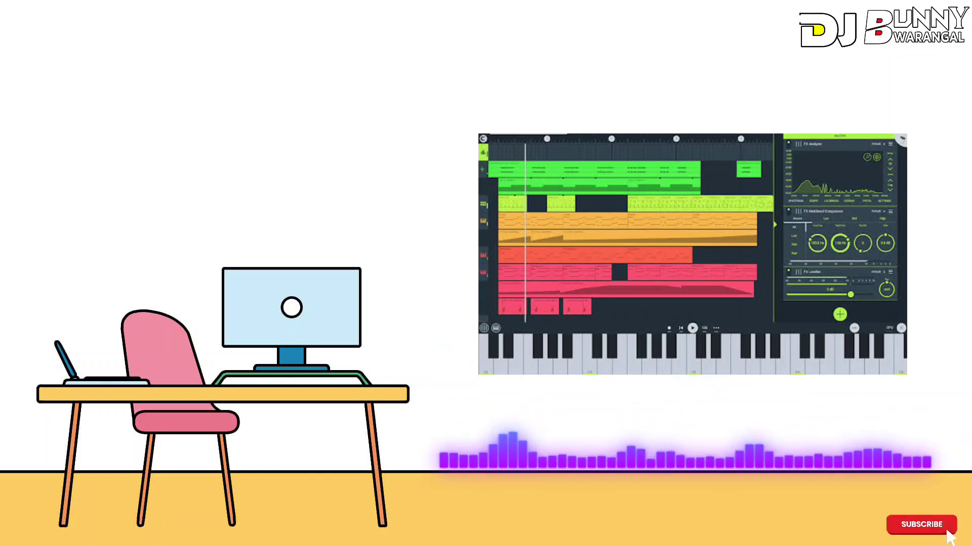
click(922, 525)
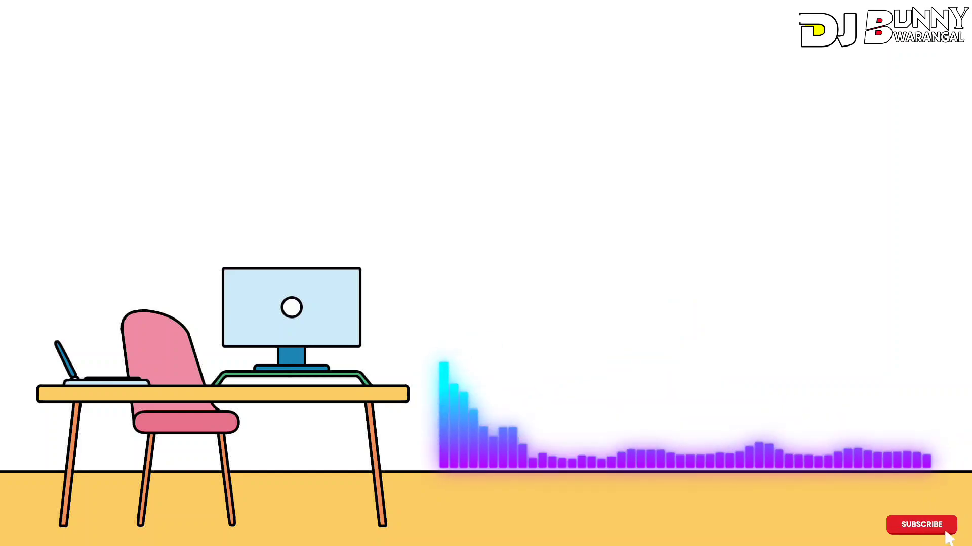
click(921, 525)
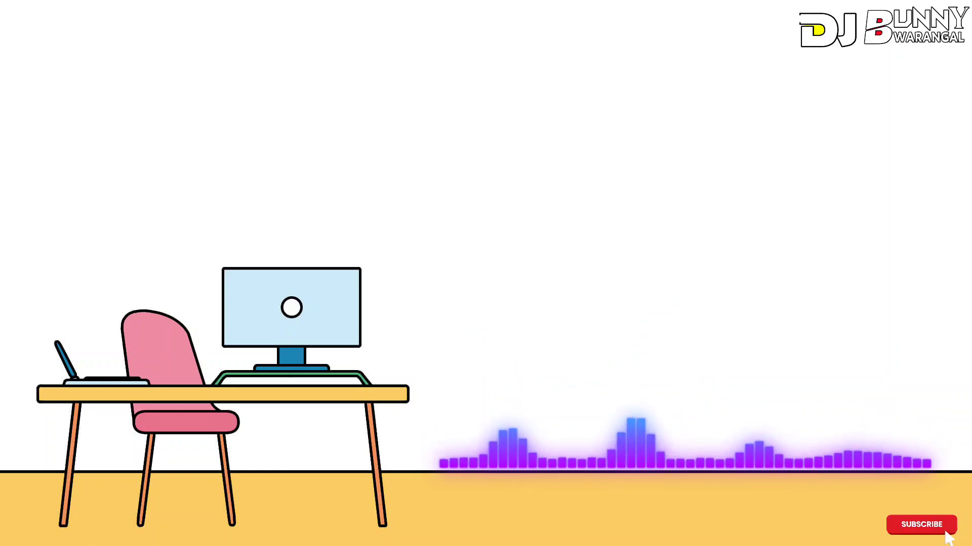
click(921, 524)
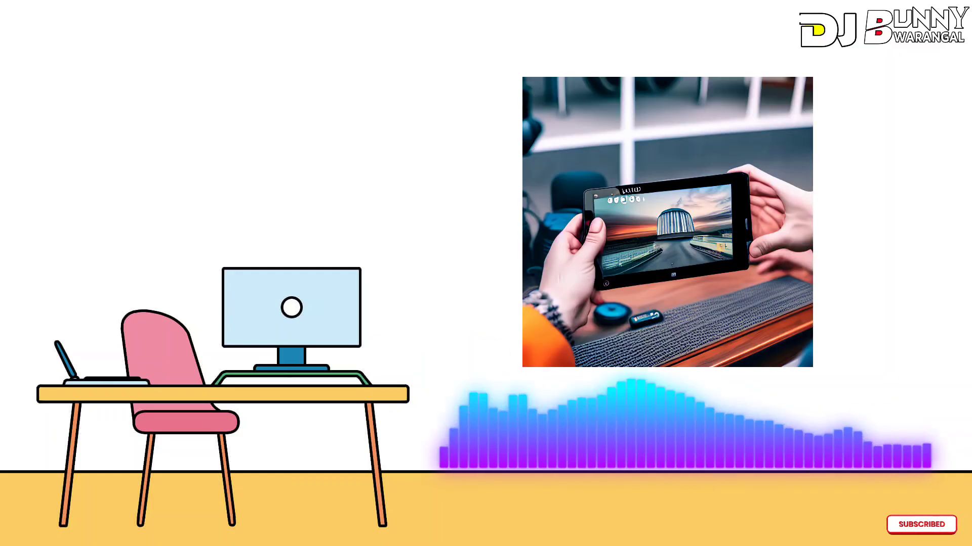
click(921, 524)
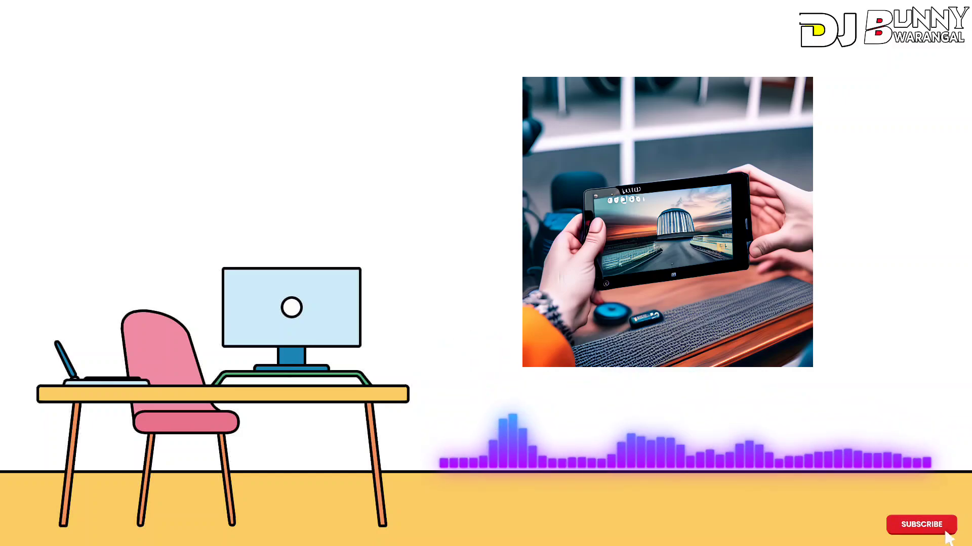
click(922, 525)
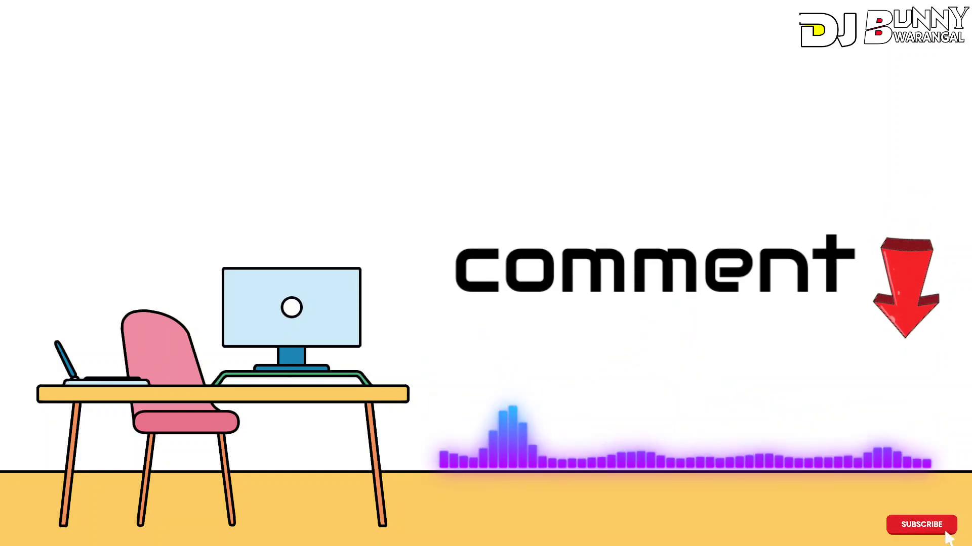
click(921, 525)
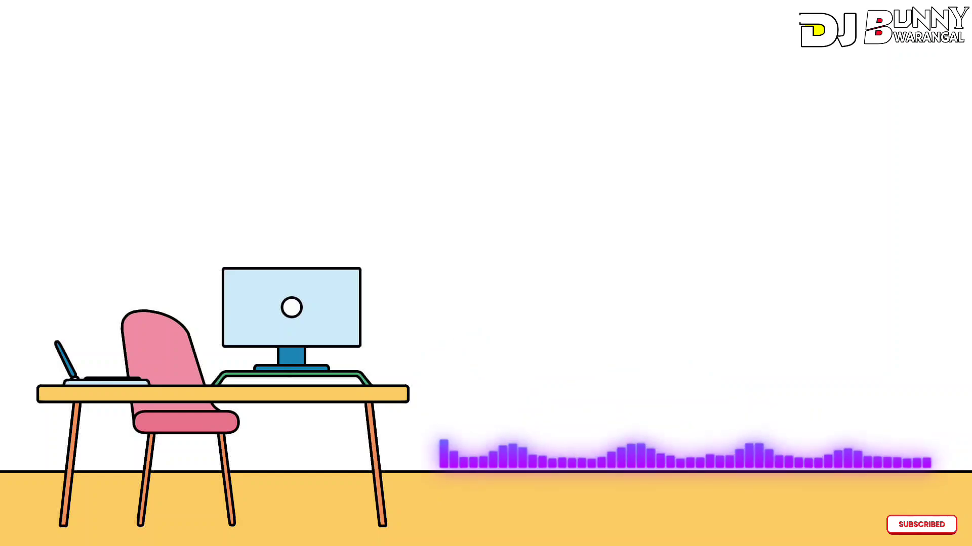
click(921, 525)
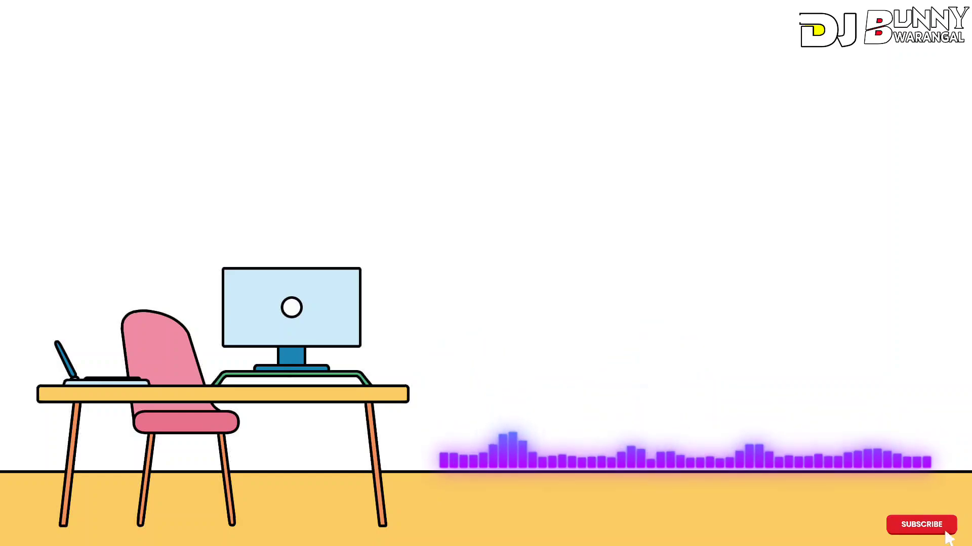
click(921, 525)
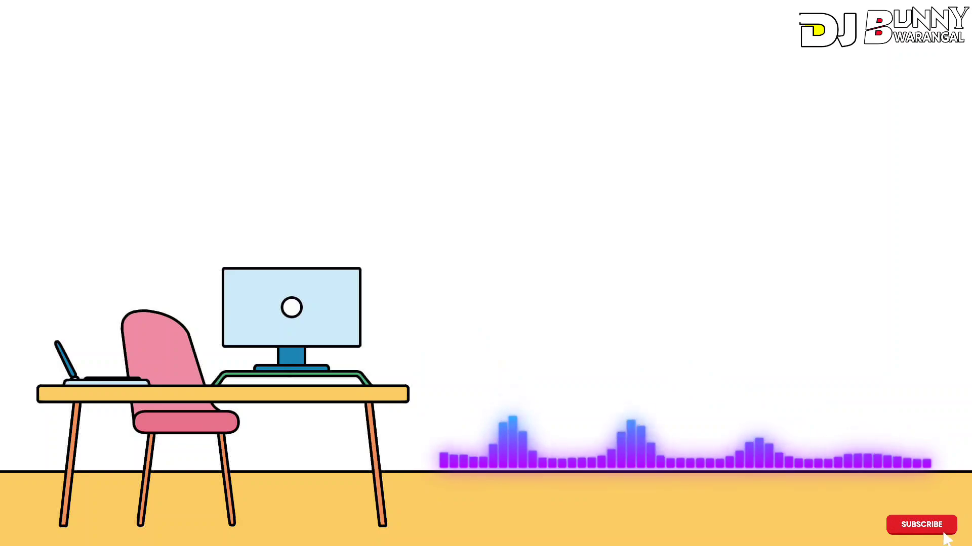
click(921, 525)
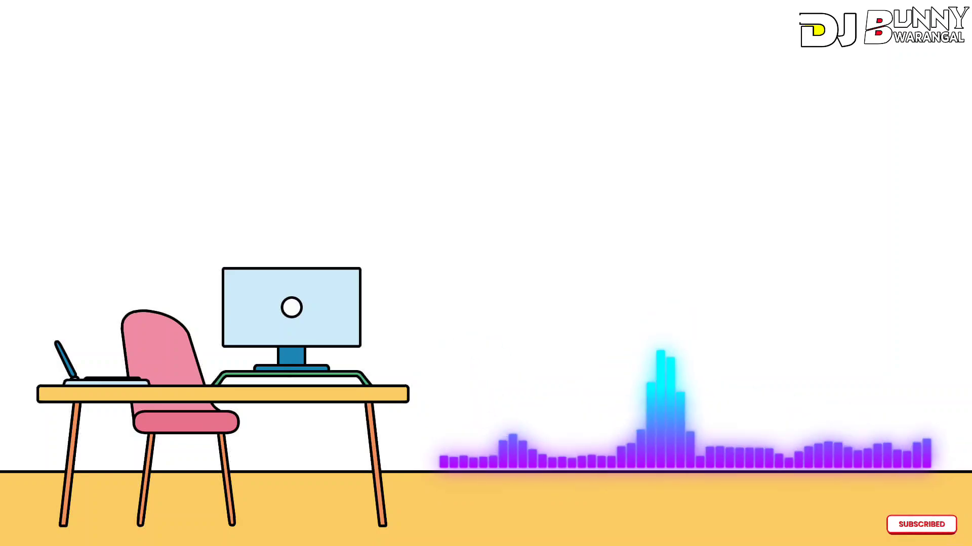